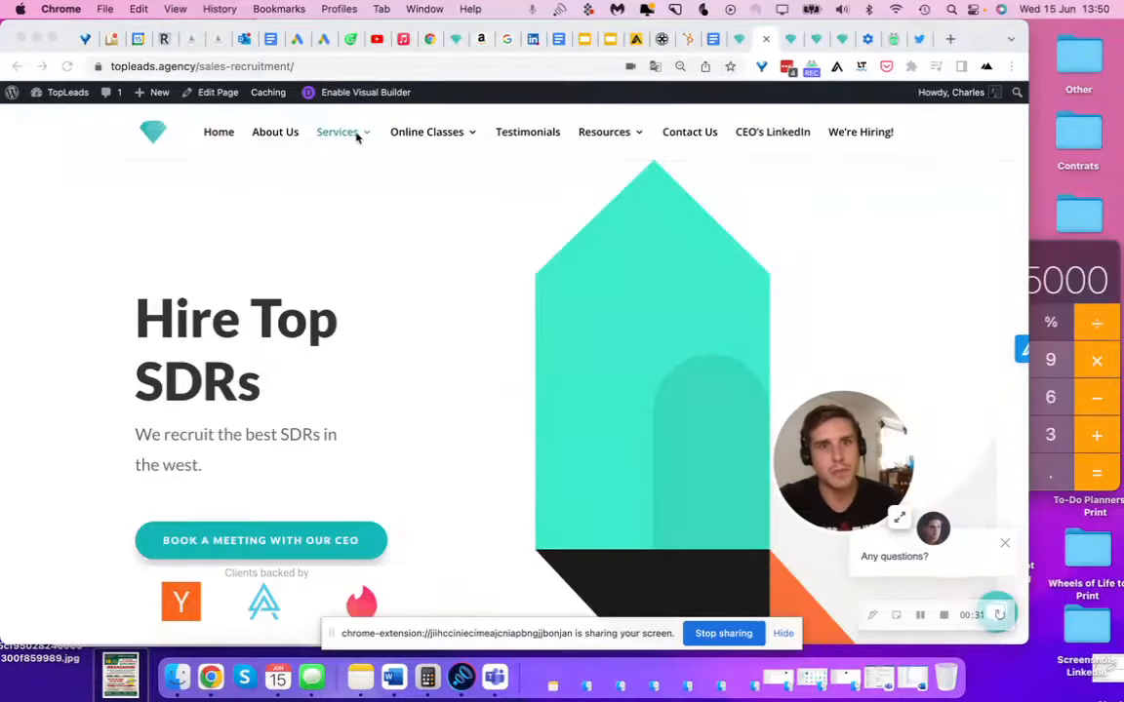
- Open and close the agency's services list, then view the CEO's LinkedIn activity feed
left_click(337, 131)
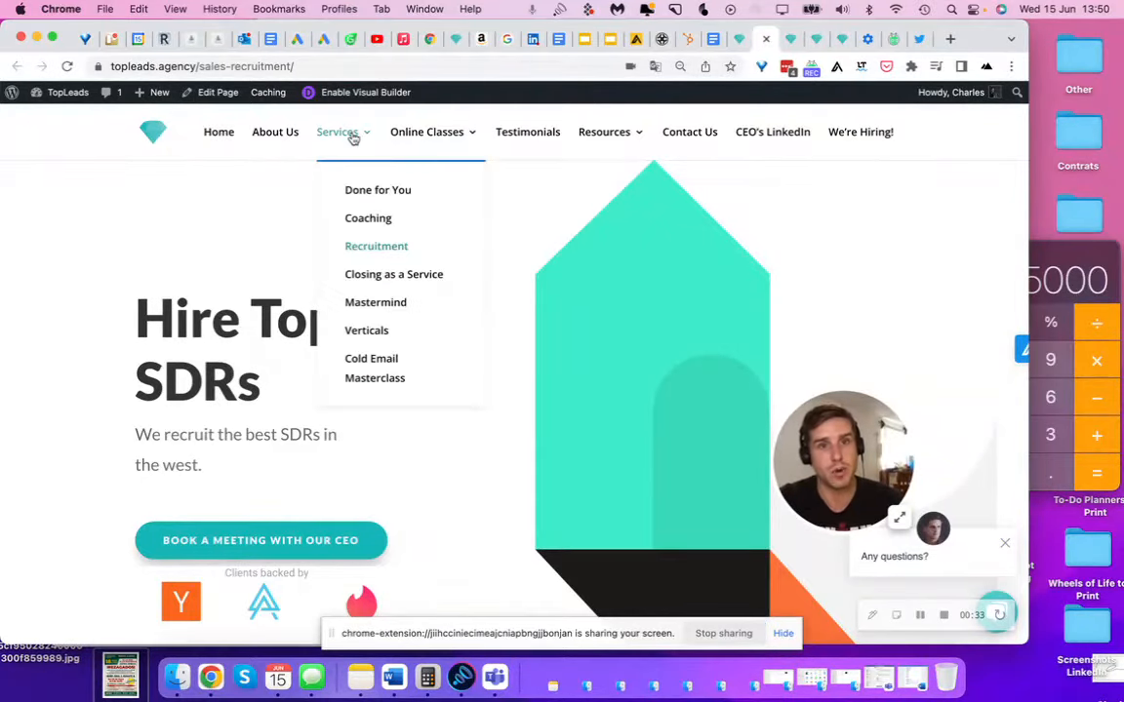
left_click(490, 278)
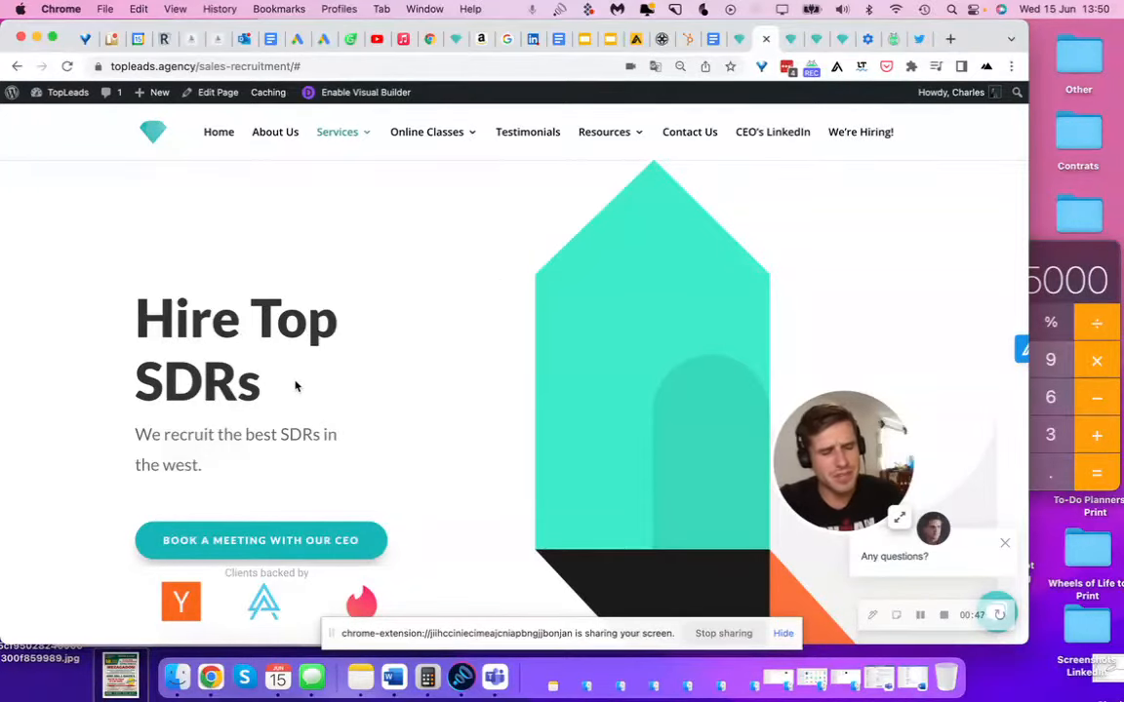
mouse_move(228, 471)
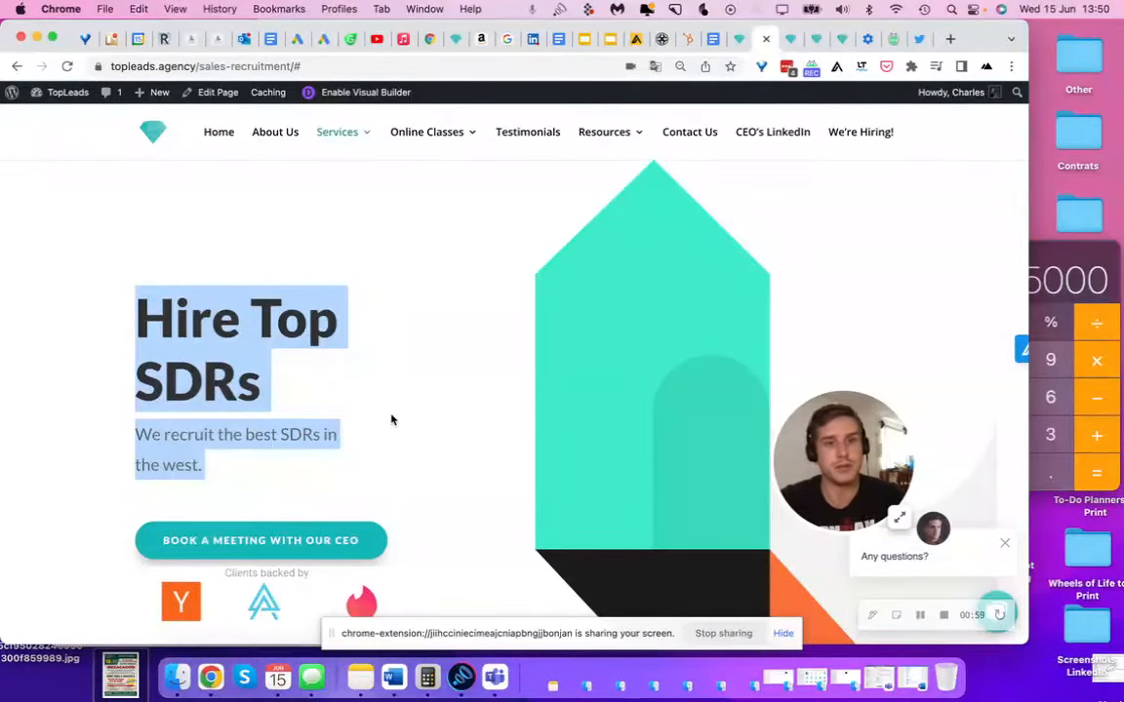
mouse_move(447, 391)
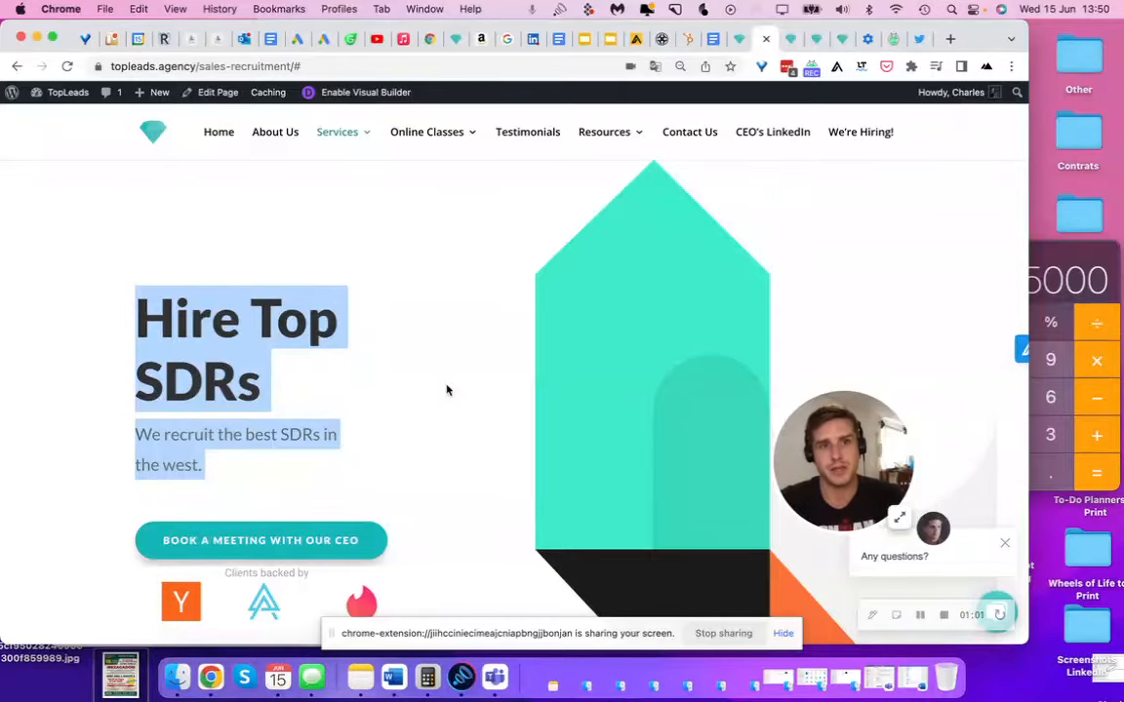
mouse_move(465, 461)
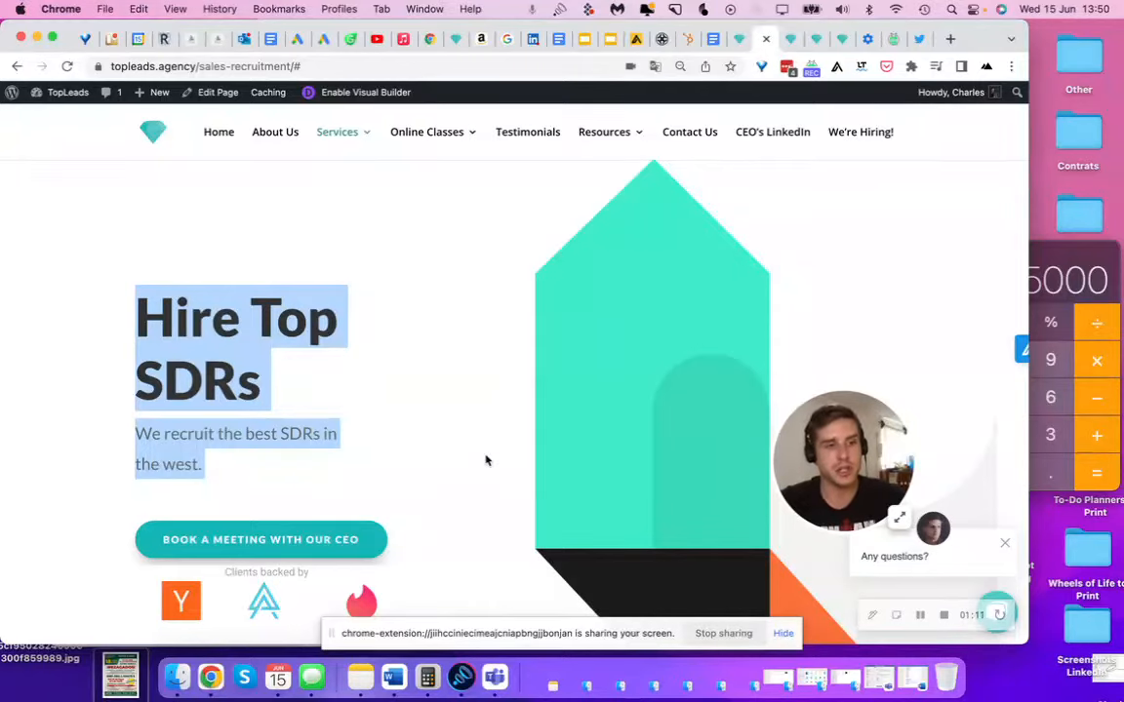
mouse_move(334, 404)
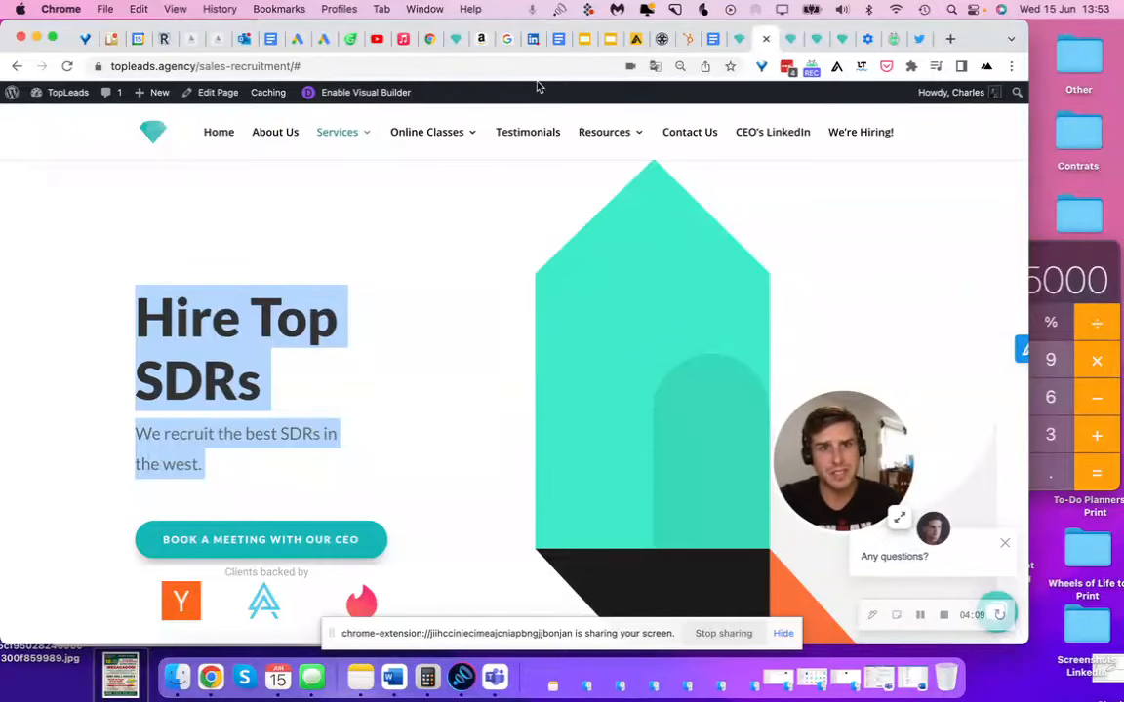
left_click(391, 65)
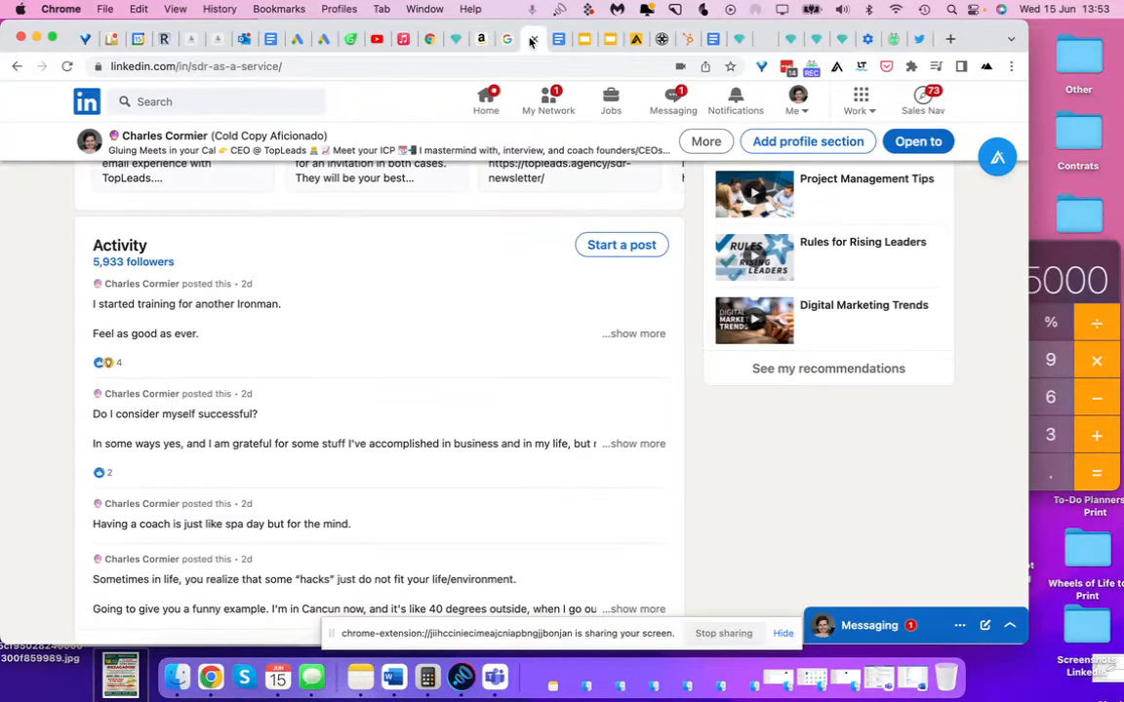
scroll("up", 3)
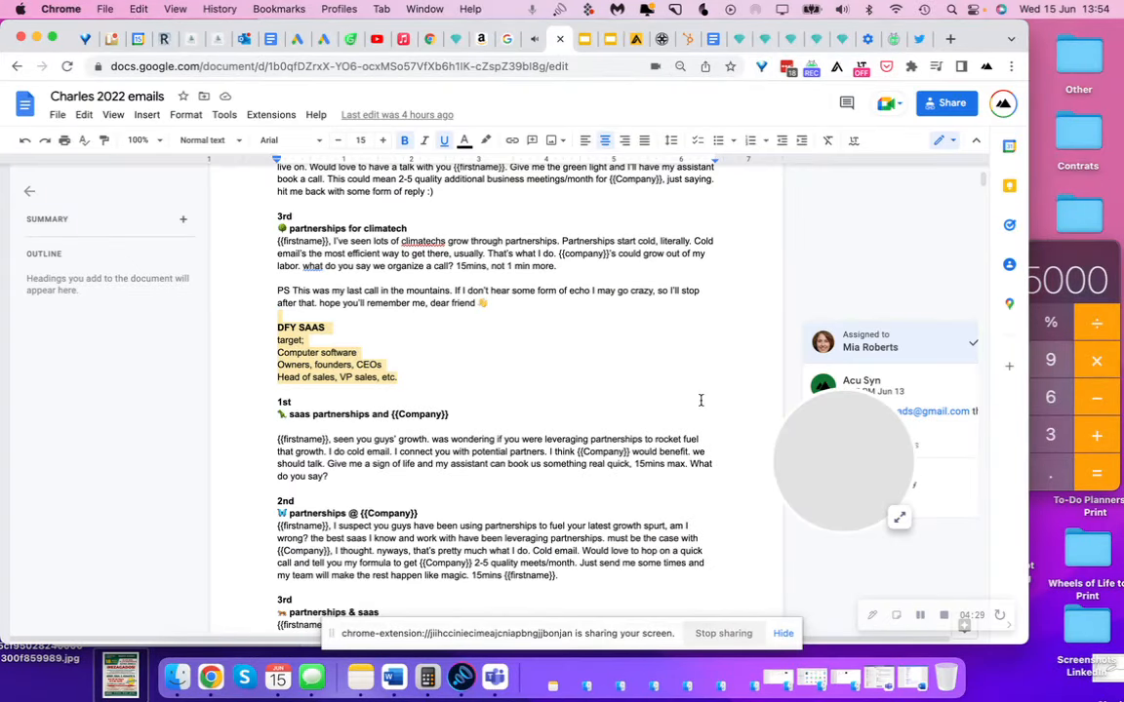
scroll("down", 3)
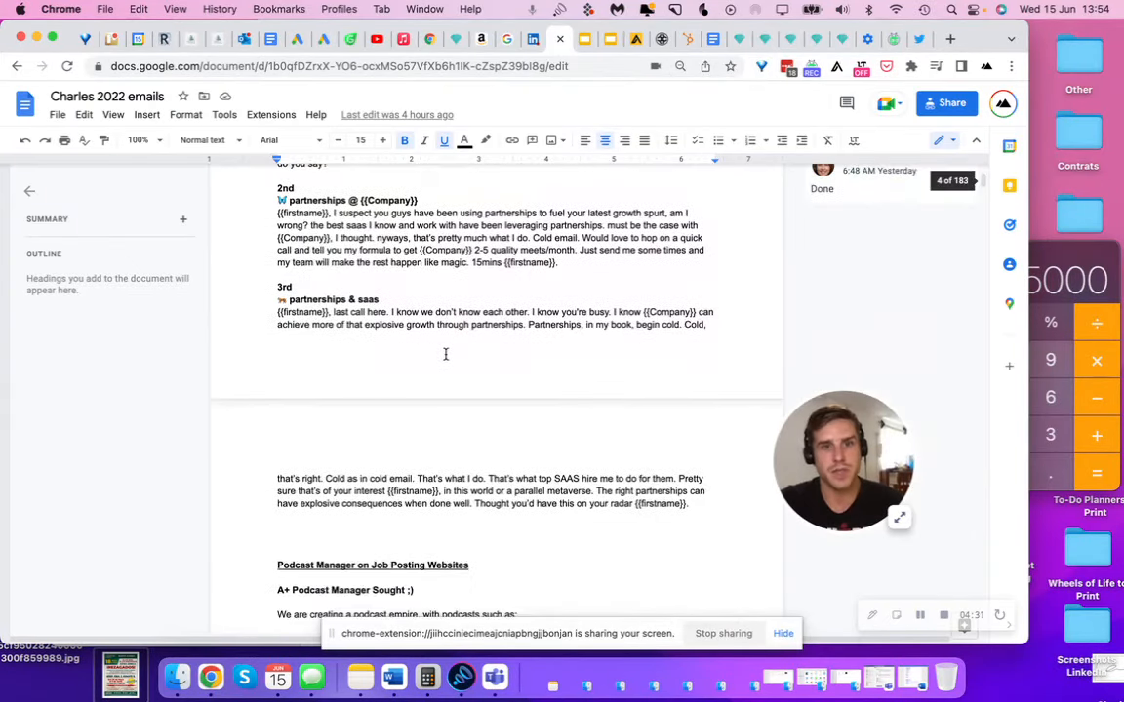
scroll("down", 3)
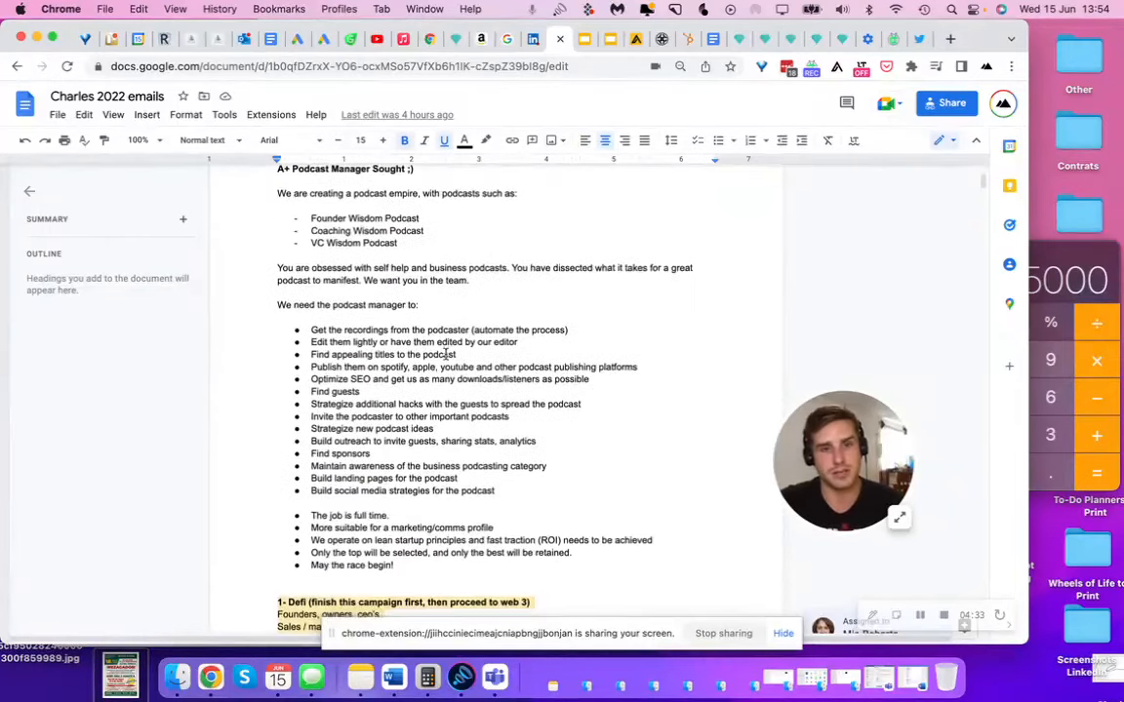
scroll("down", 3)
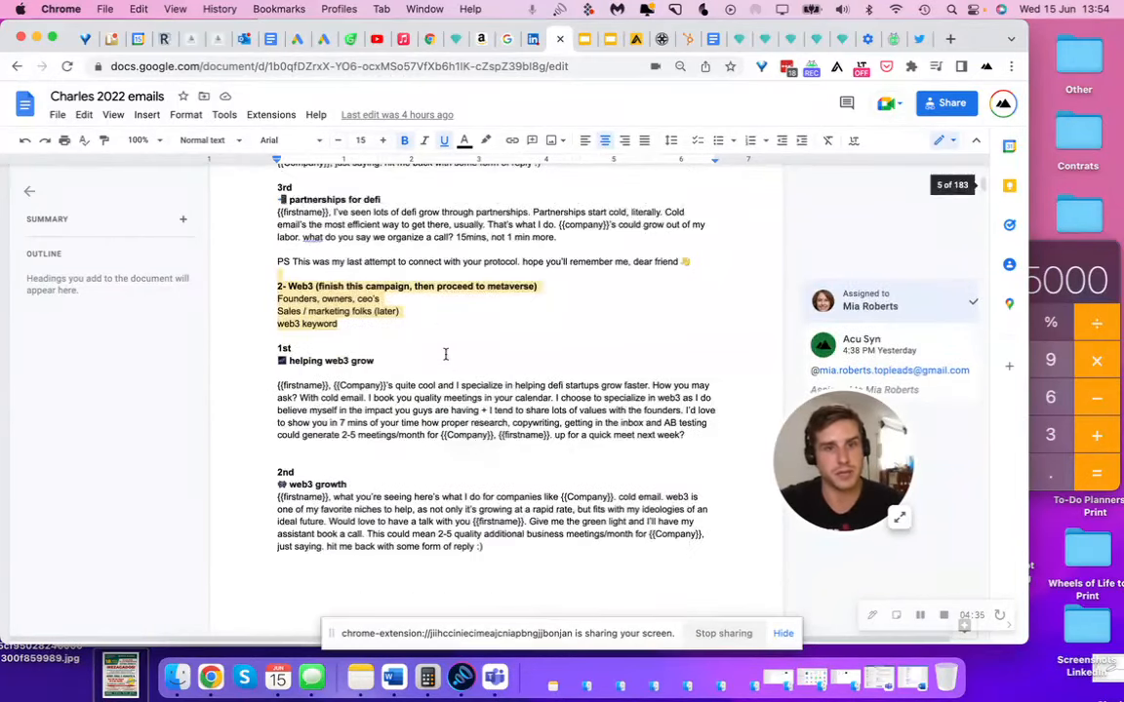
scroll("down", 3)
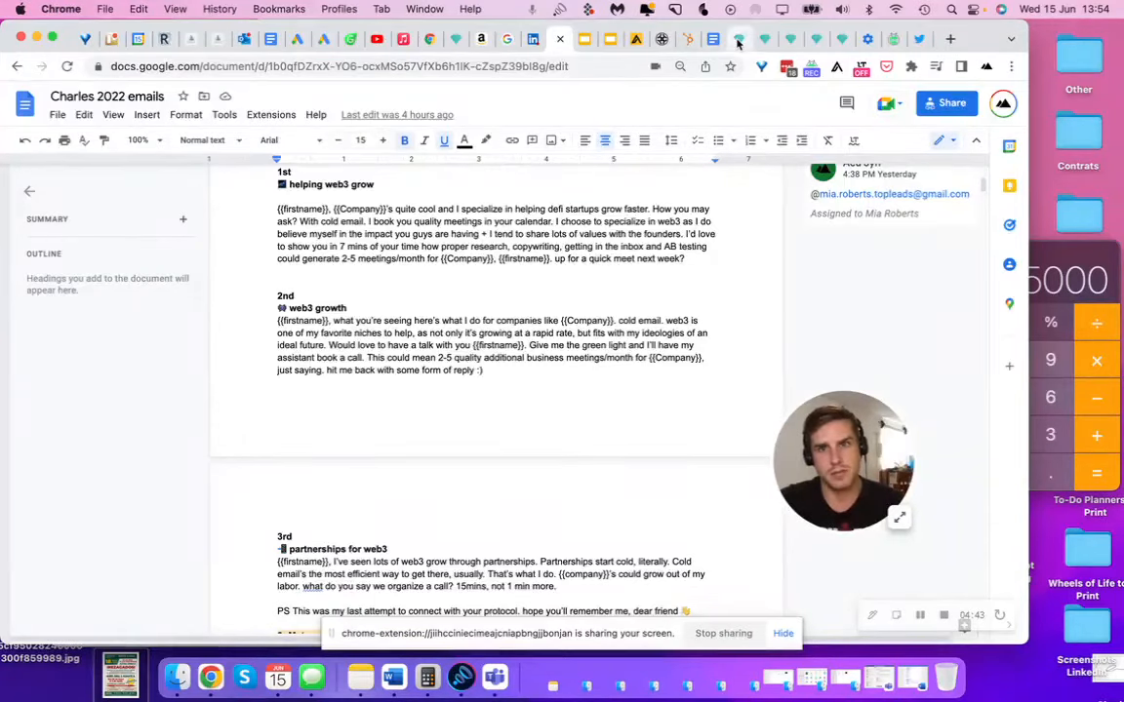
- Back on the CEO's LinkedIn profile, review the Experience and Education entries
left_click(766, 39)
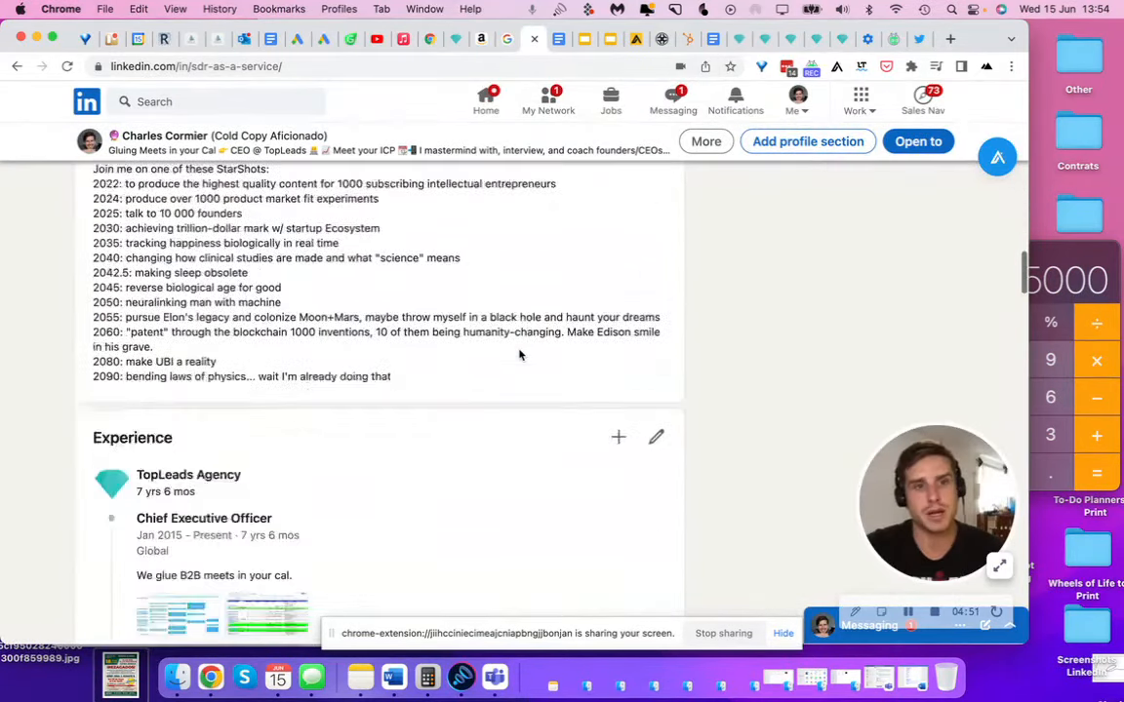
scroll("down", 3)
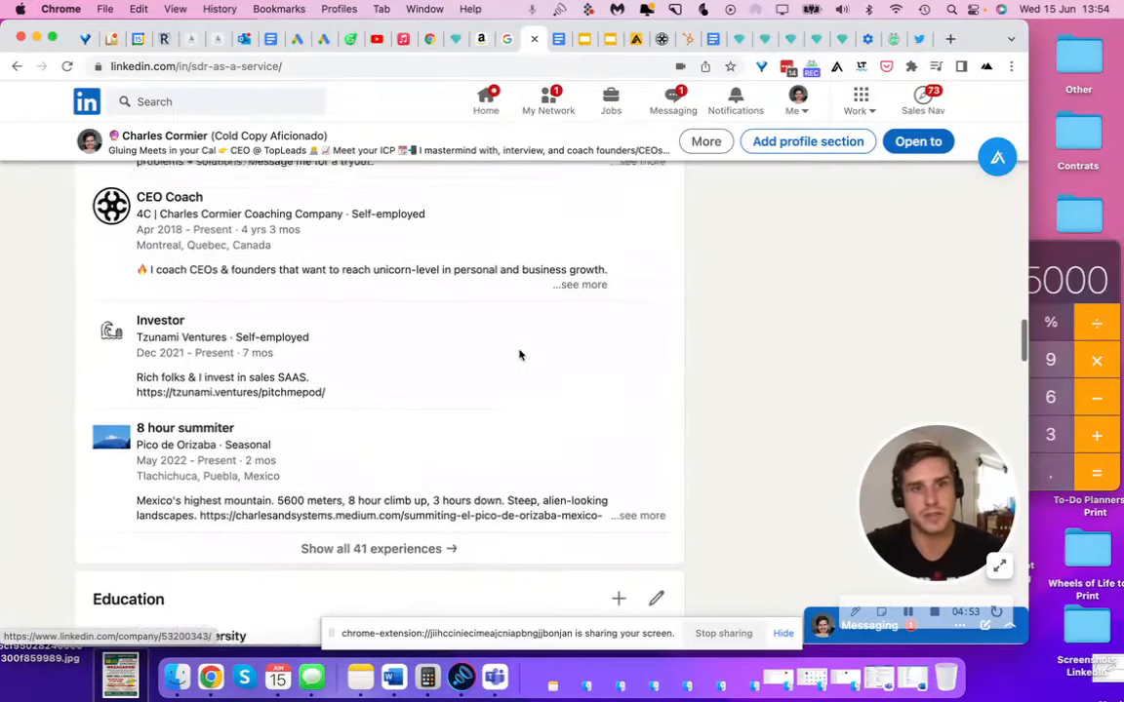
scroll("down", 3)
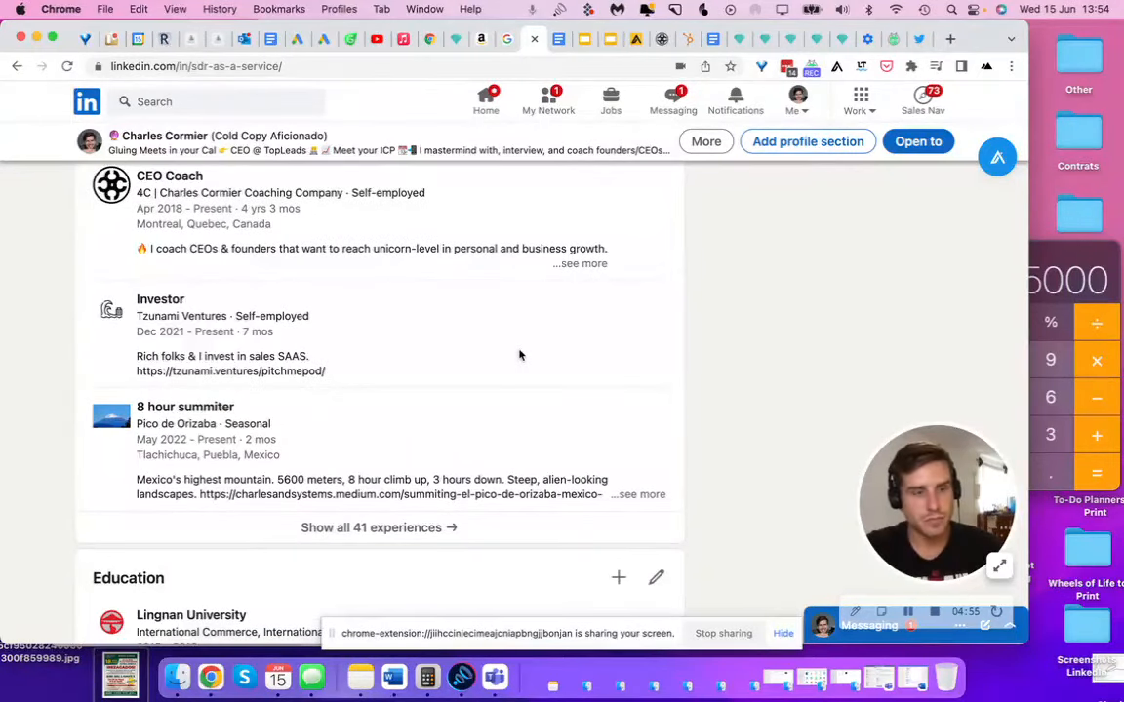
scroll("down", 3)
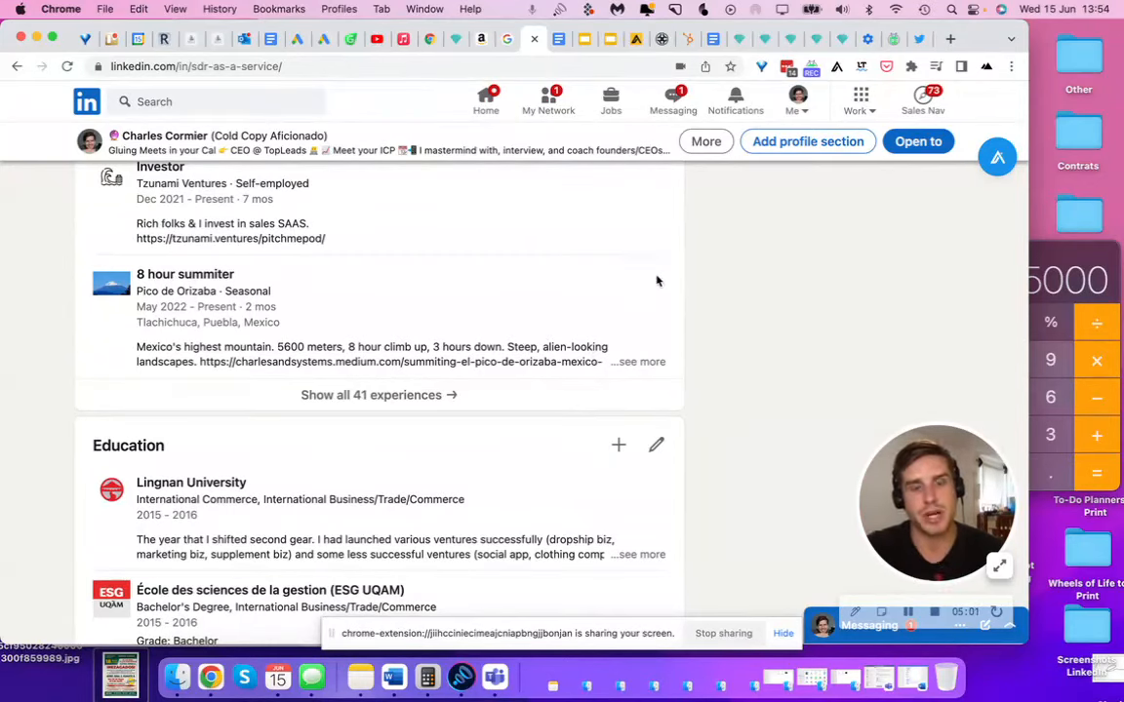
scroll("down", 3)
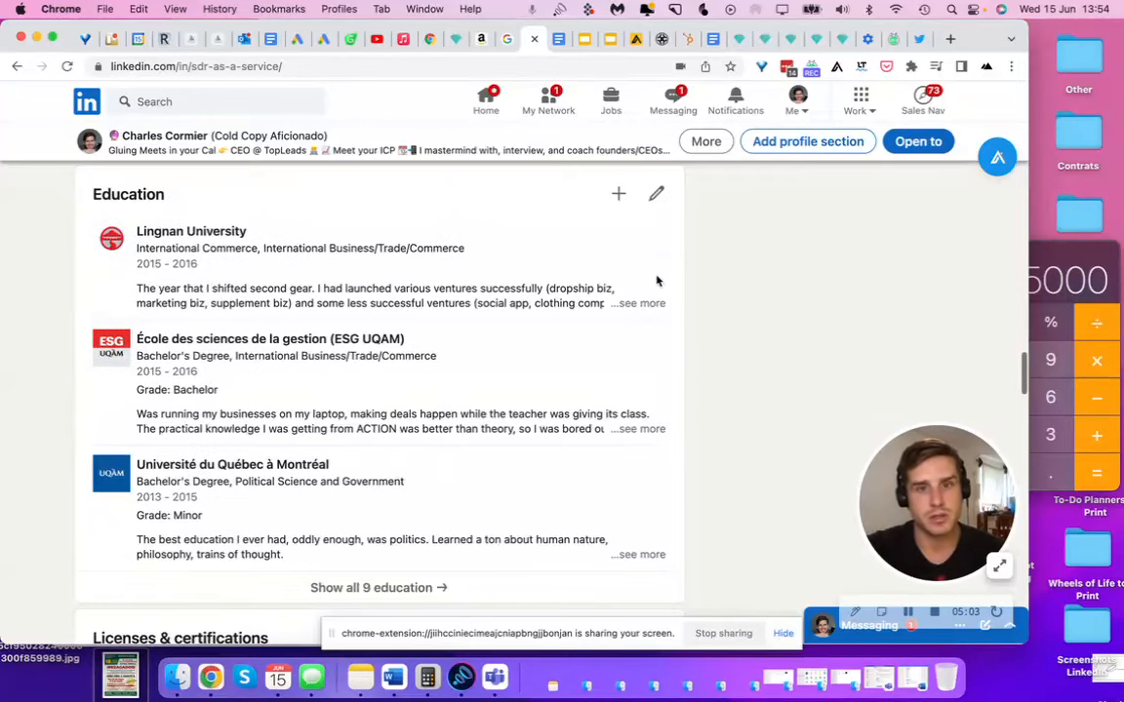
scroll("up", 3)
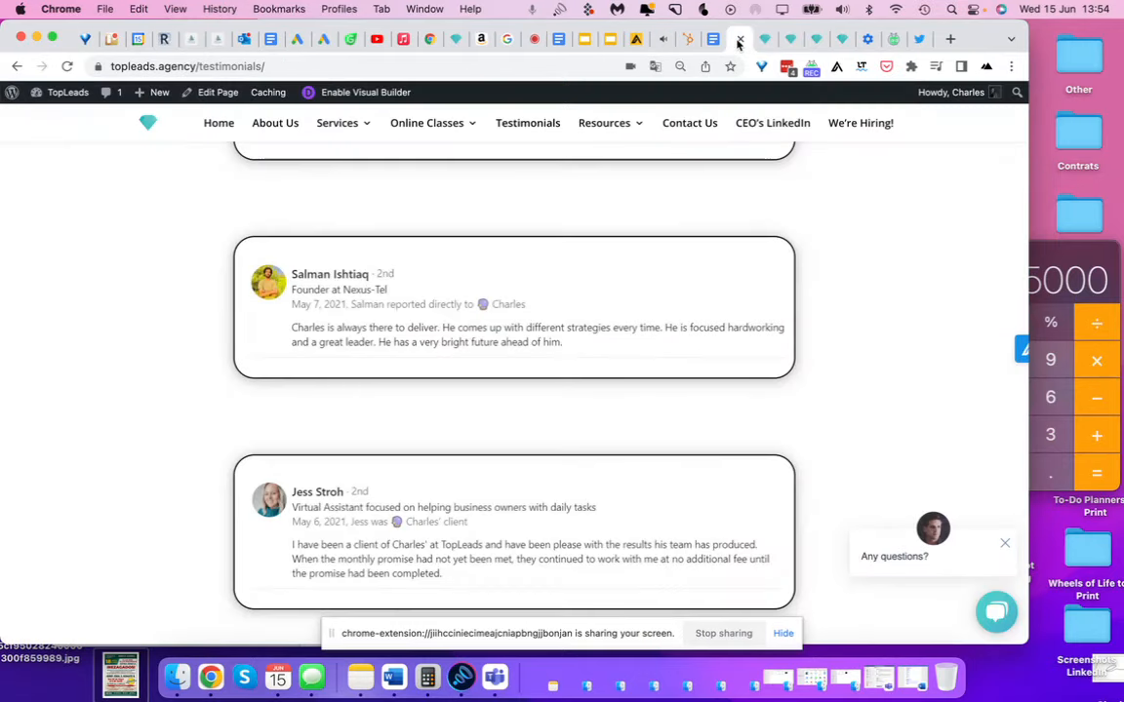
scroll("up", 3)
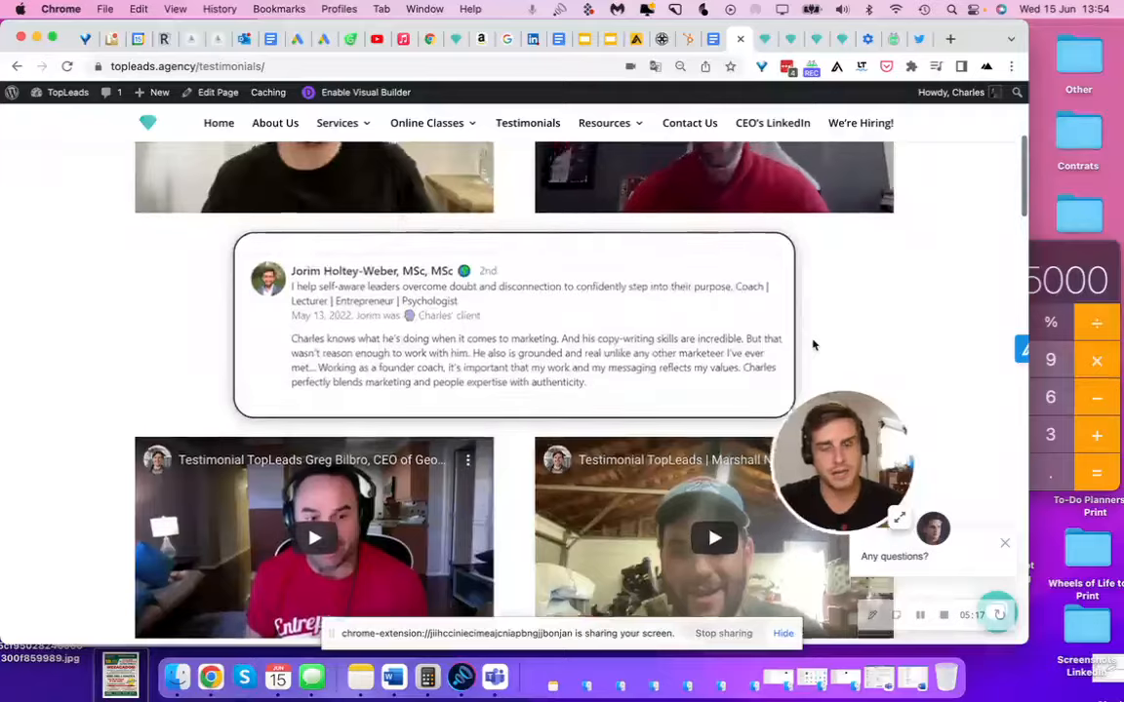
scroll("up", 3)
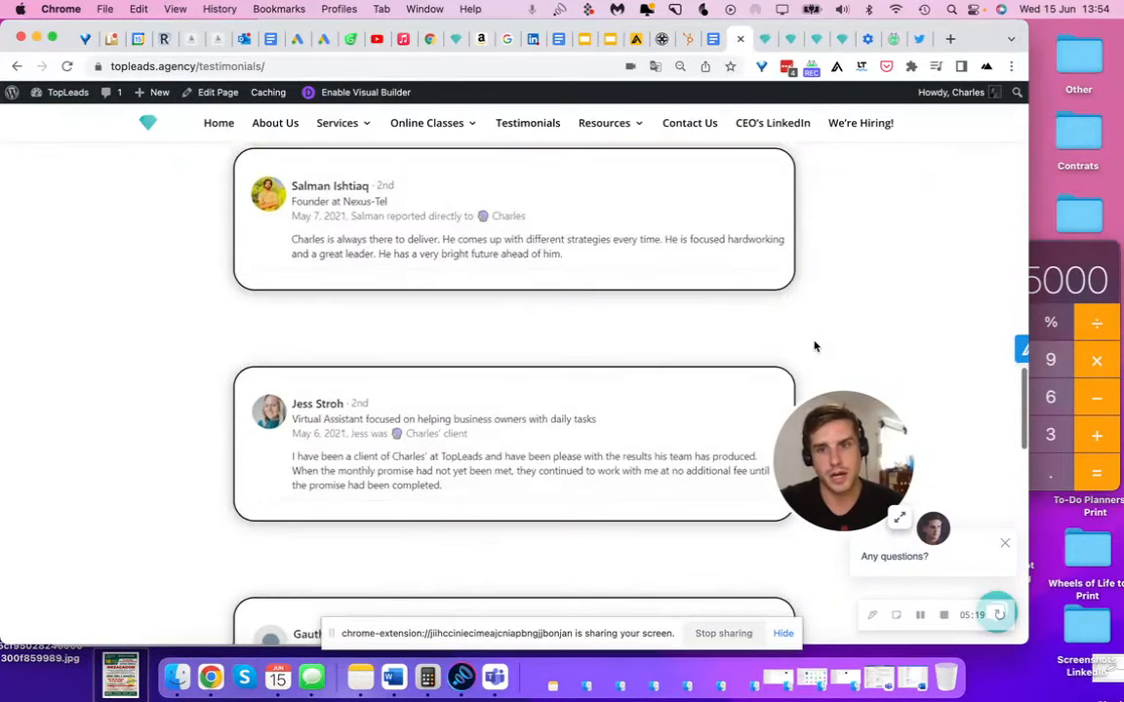
scroll("down", 3)
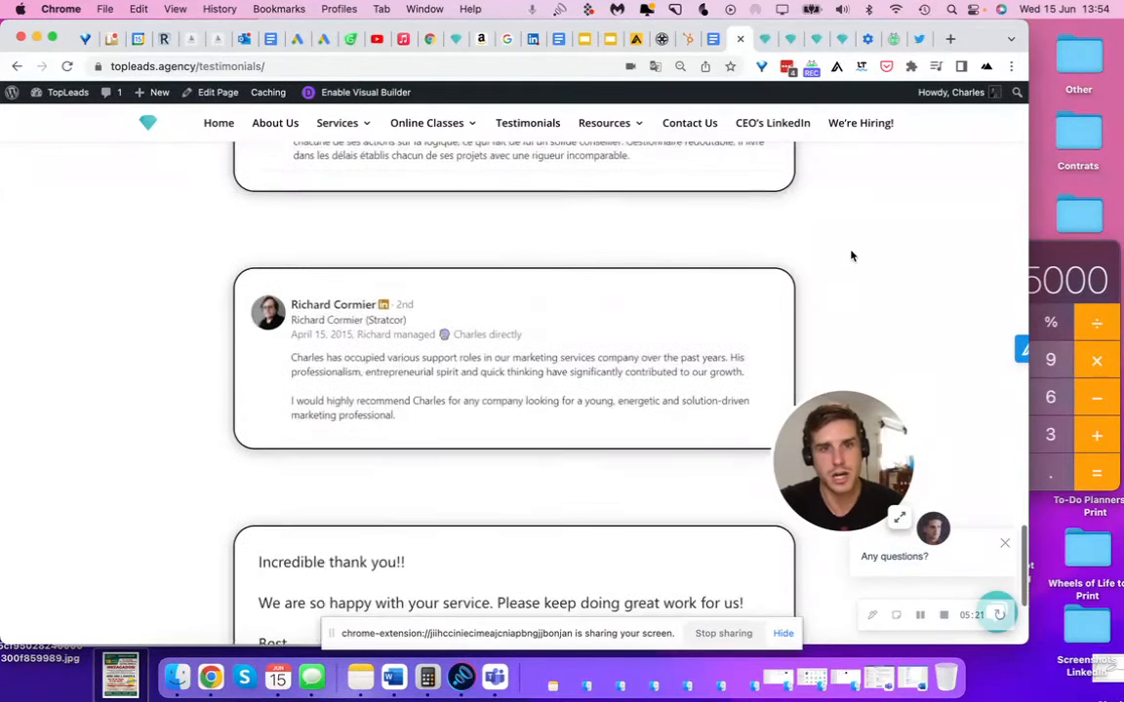
scroll("up", 3)
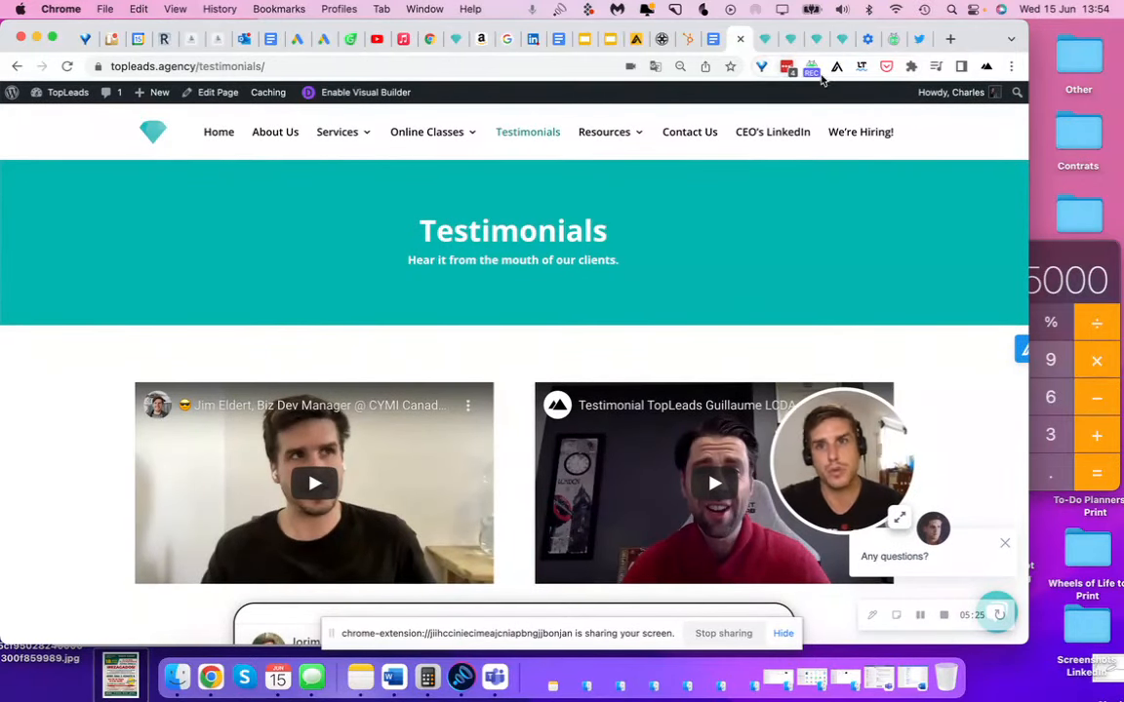
mouse_move(810, 66)
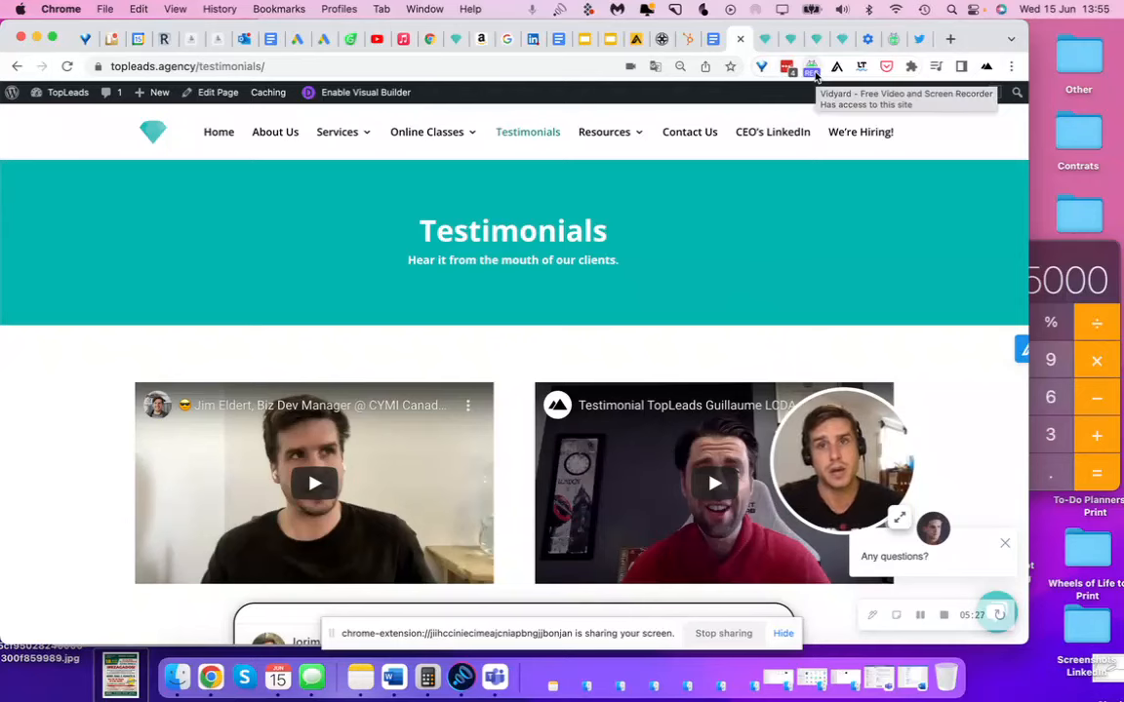